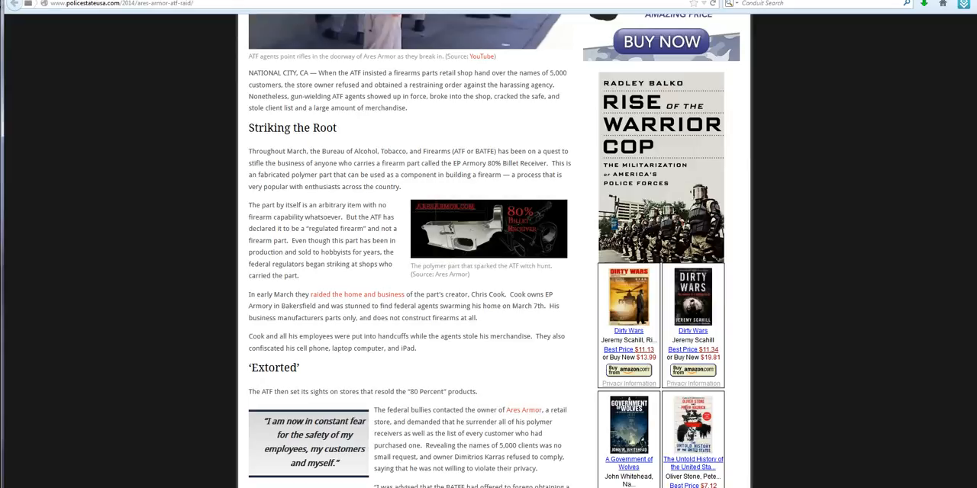
scroll(down, 3)
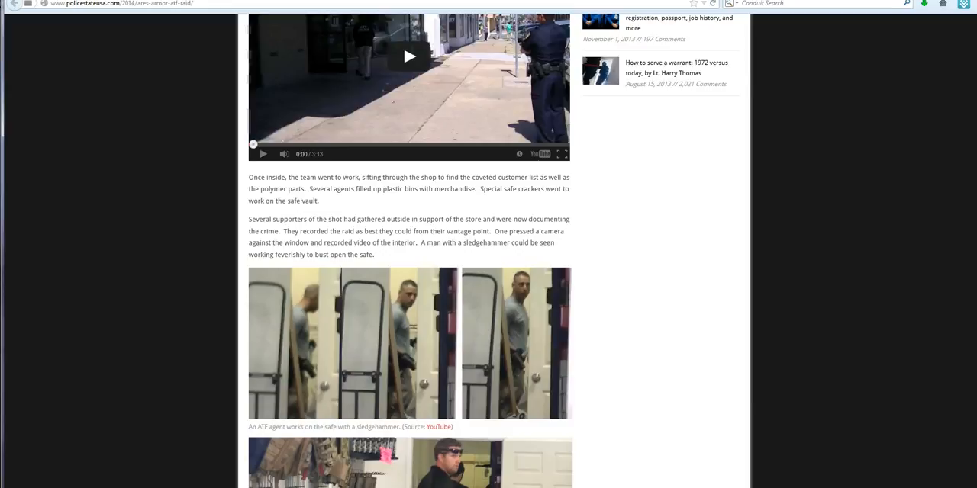
scroll(down, 3)
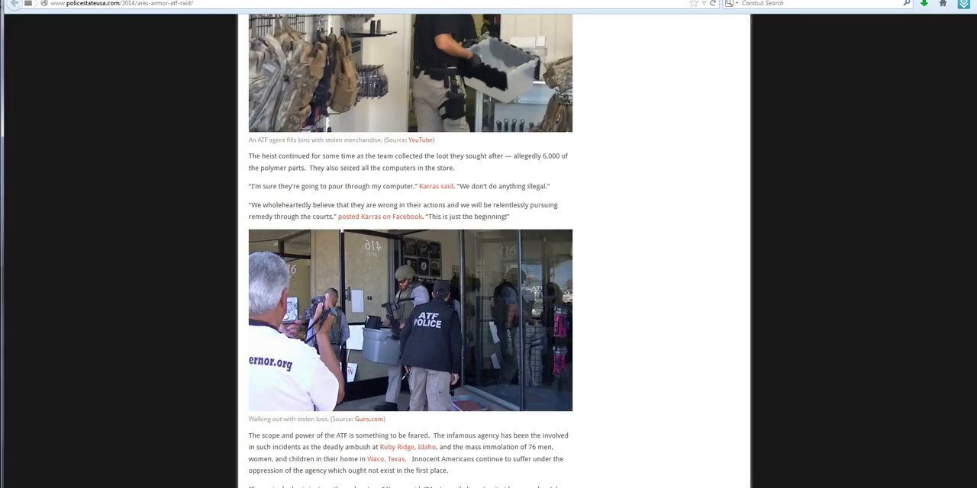